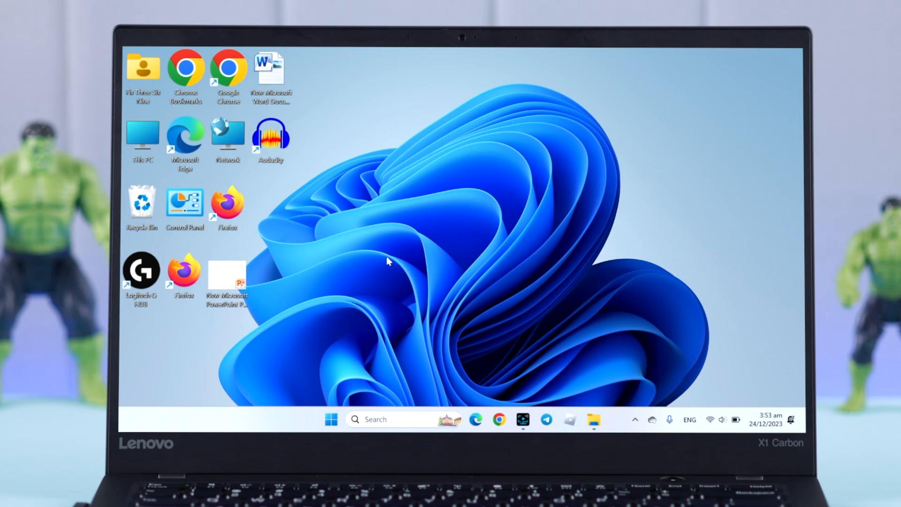
# Step: Switch the desktop icons to Large via the View menu, then back to Small icons
pyautogui.click(593, 419)
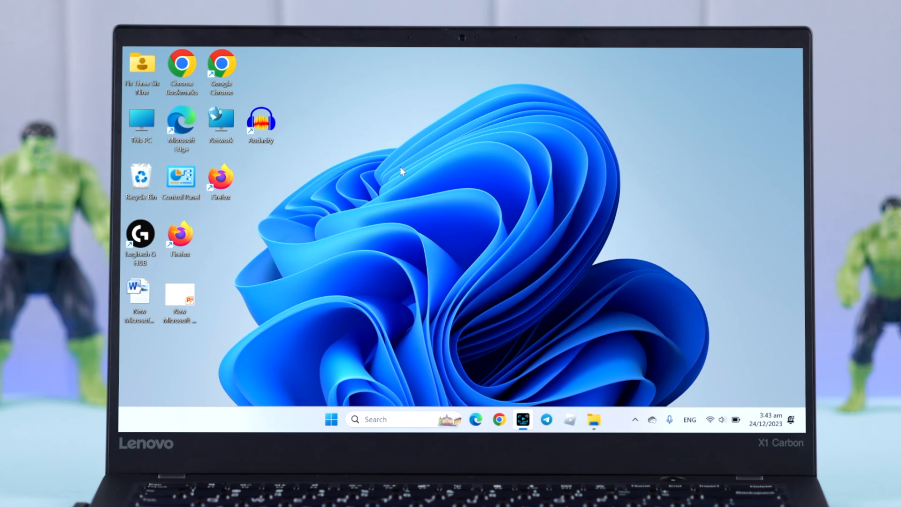
pyautogui.rightClick(396, 175)
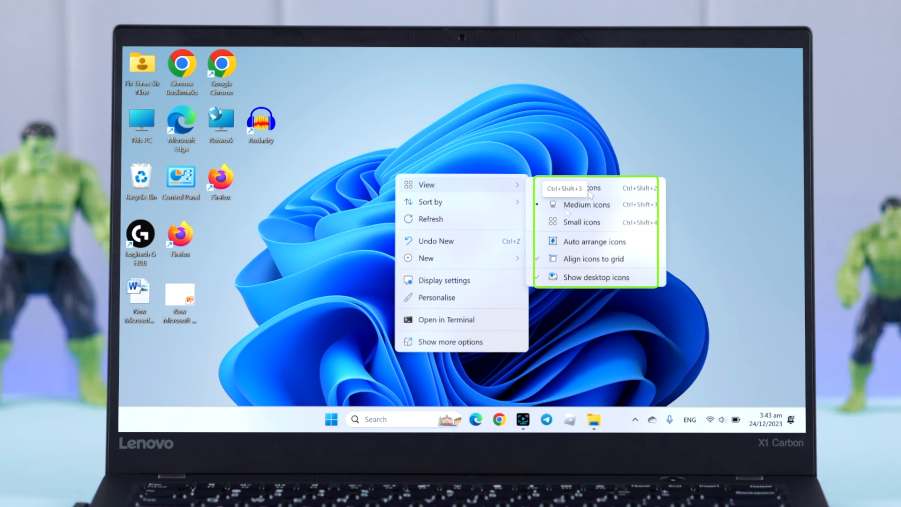
pyautogui.click(590, 188)
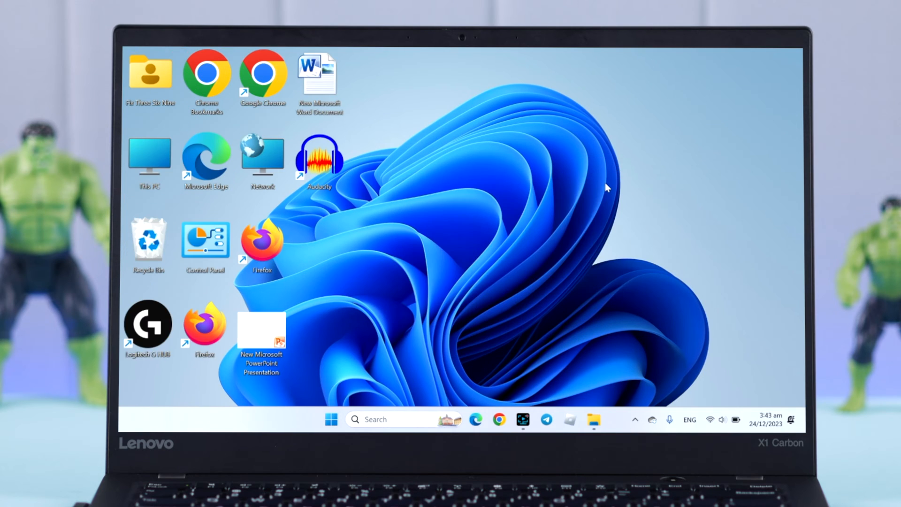
pyautogui.rightClick(608, 188)
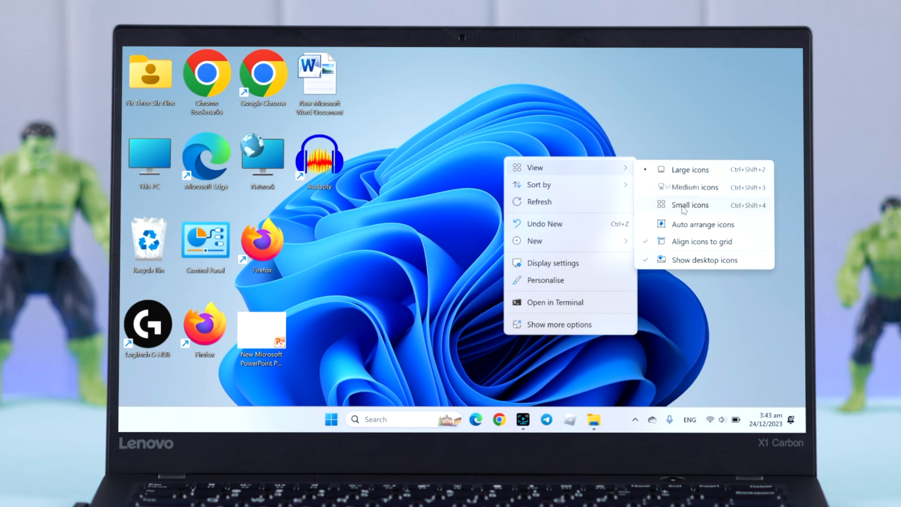
pyautogui.click(689, 205)
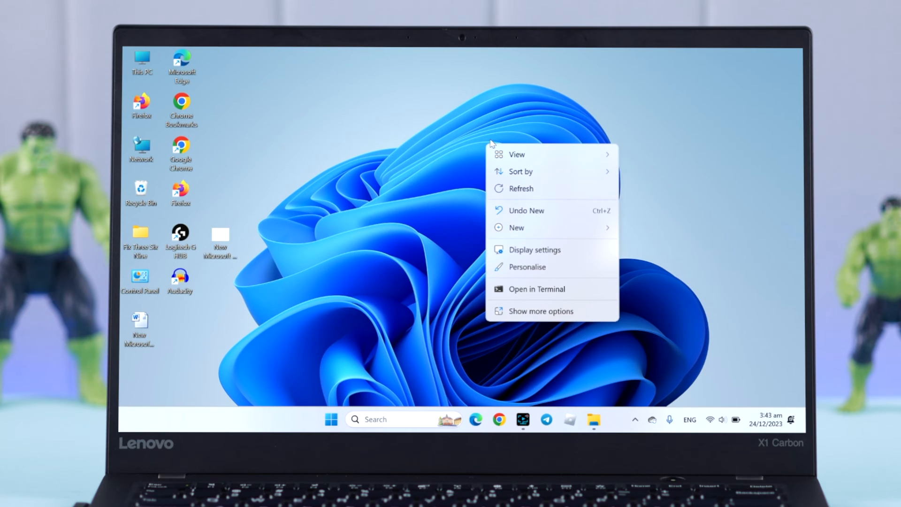